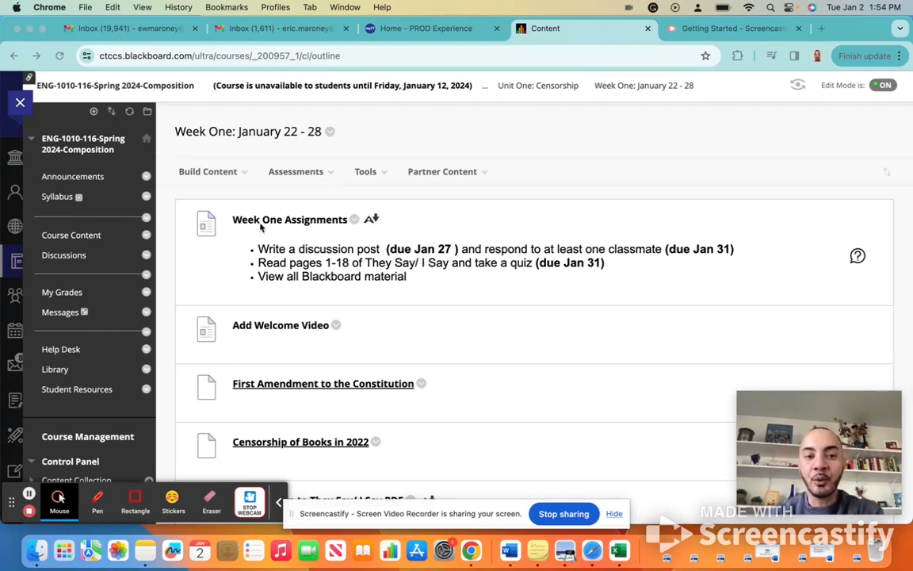
{"action": "mouse_move", "coordinate": [476, 289]}
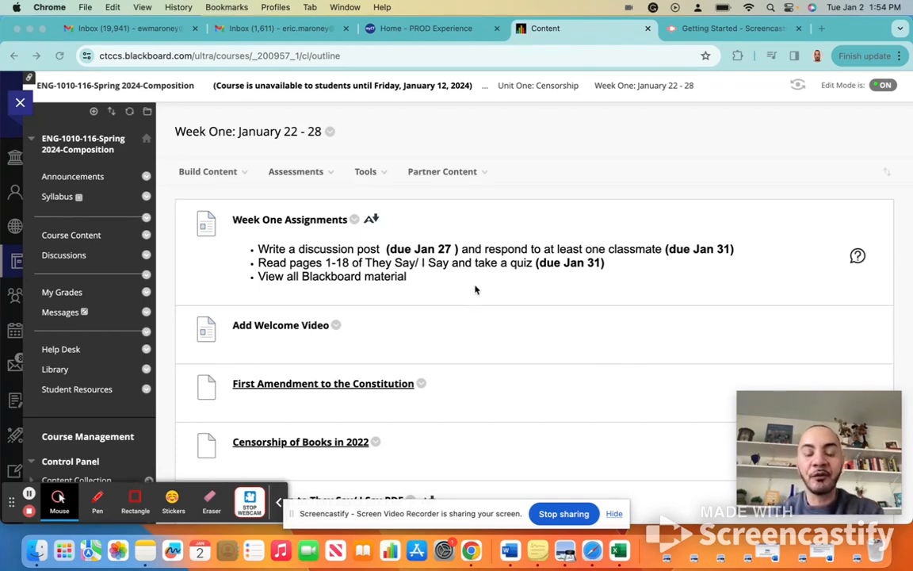
{"action": "mouse_move", "coordinate": [475, 297]}
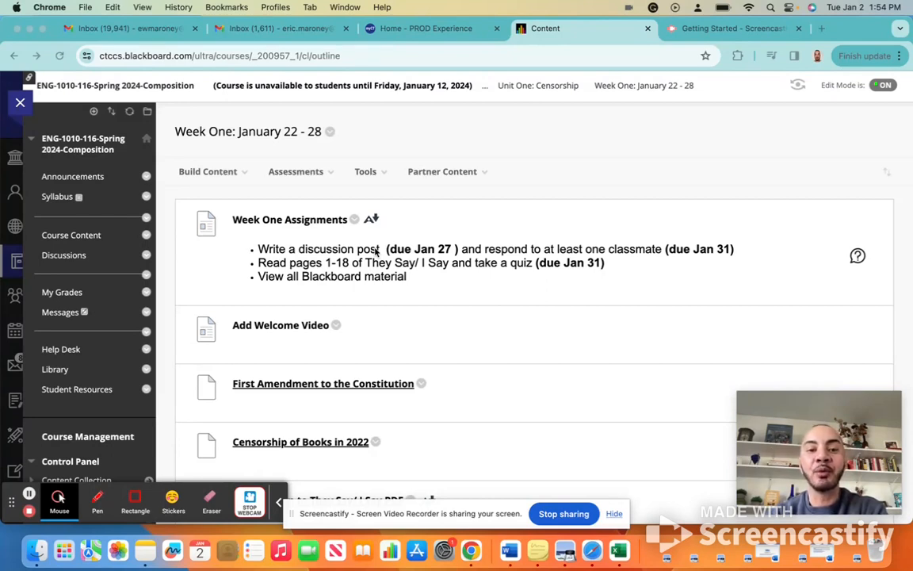
{"action": "mouse_move", "coordinate": [458, 261]}
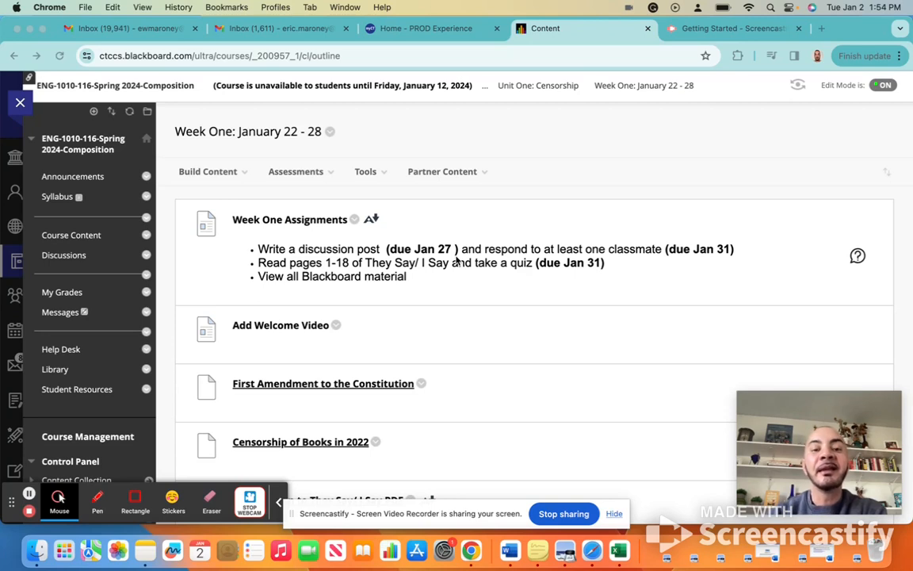
{"action": "mouse_move", "coordinate": [606, 235]}
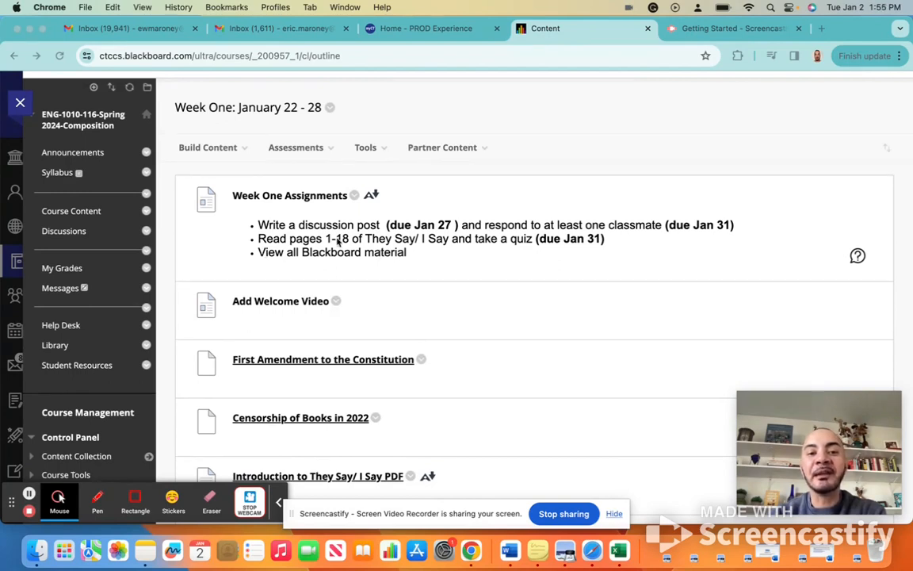
{"action": "mouse_move", "coordinate": [444, 263]}
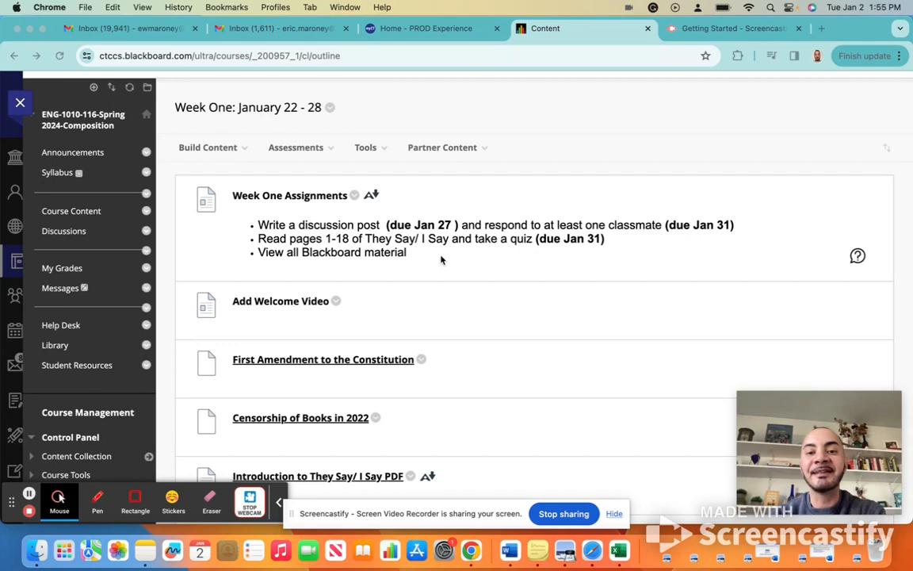
{"action": "mouse_move", "coordinate": [487, 262]}
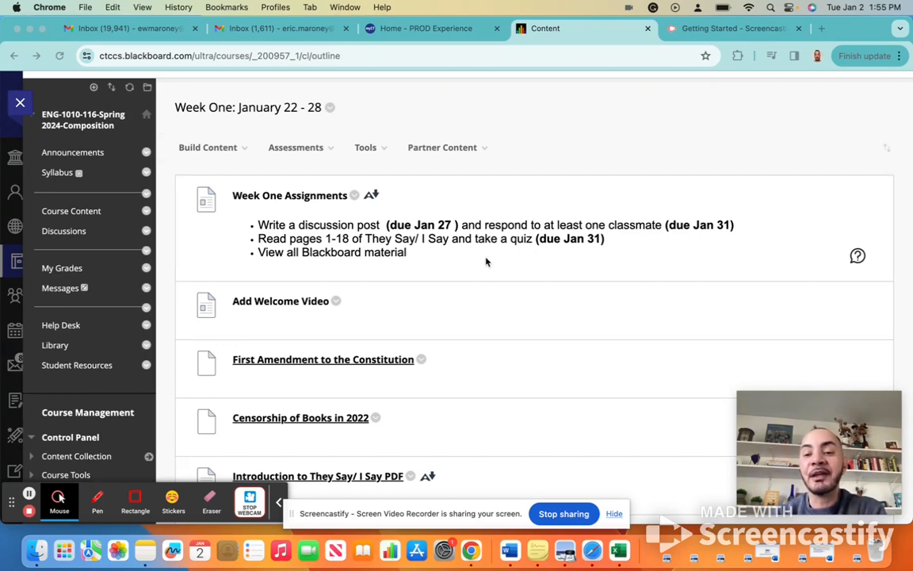
{"action": "mouse_move", "coordinate": [600, 264]}
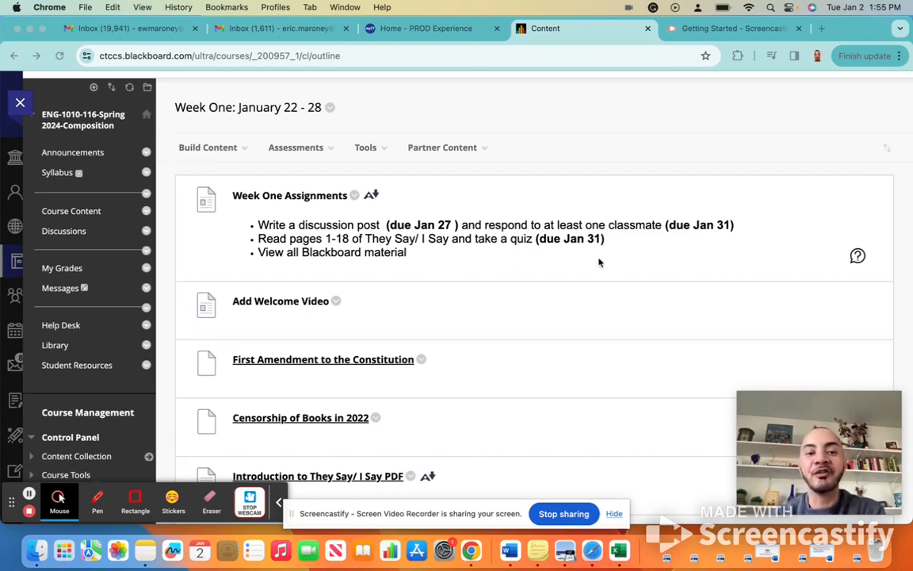
{"action": "mouse_move", "coordinate": [342, 264]}
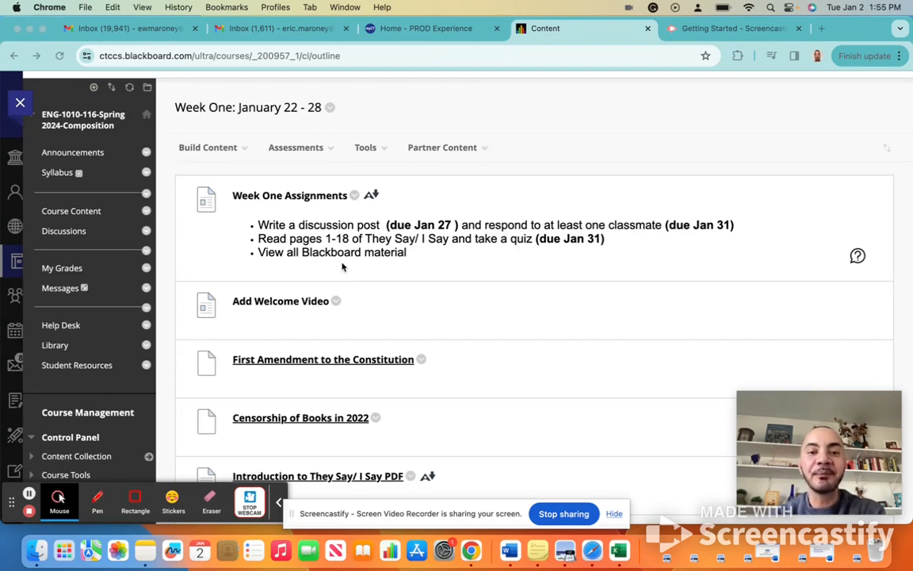
{"action": "scroll", "scroll_direction": "down", "scroll_amount": 3}
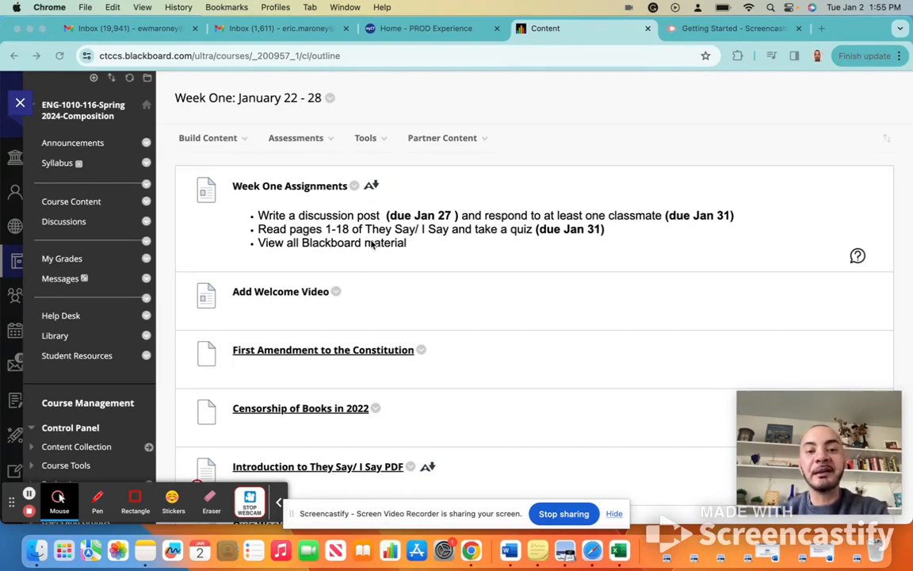
{"action": "scroll", "scroll_direction": "down", "scroll_amount": 3}
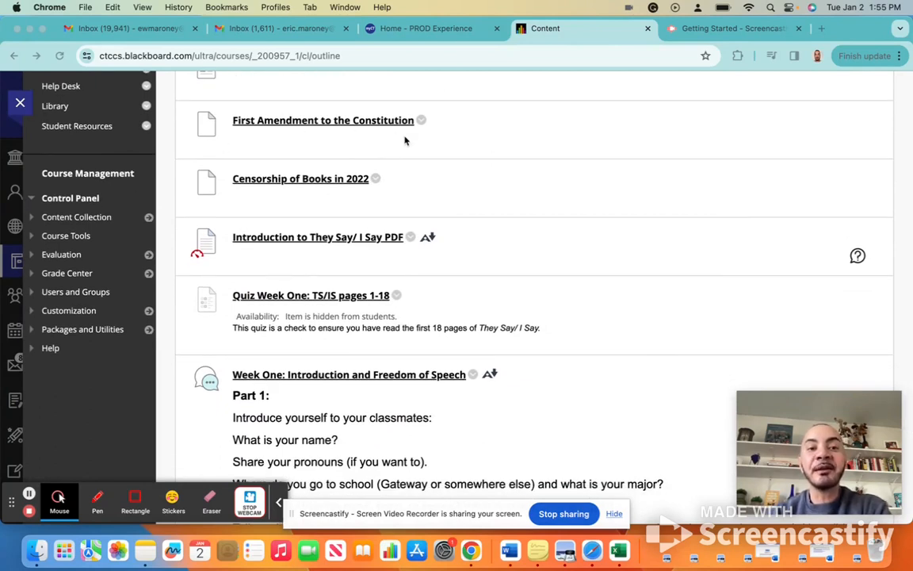
{"action": "mouse_move", "coordinate": [462, 118]}
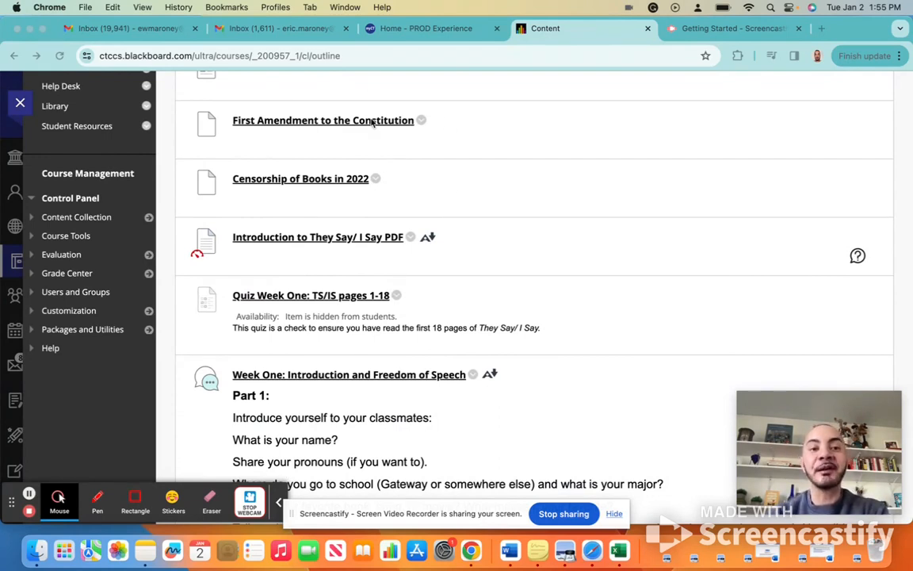
{"action": "mouse_move", "coordinate": [284, 137]}
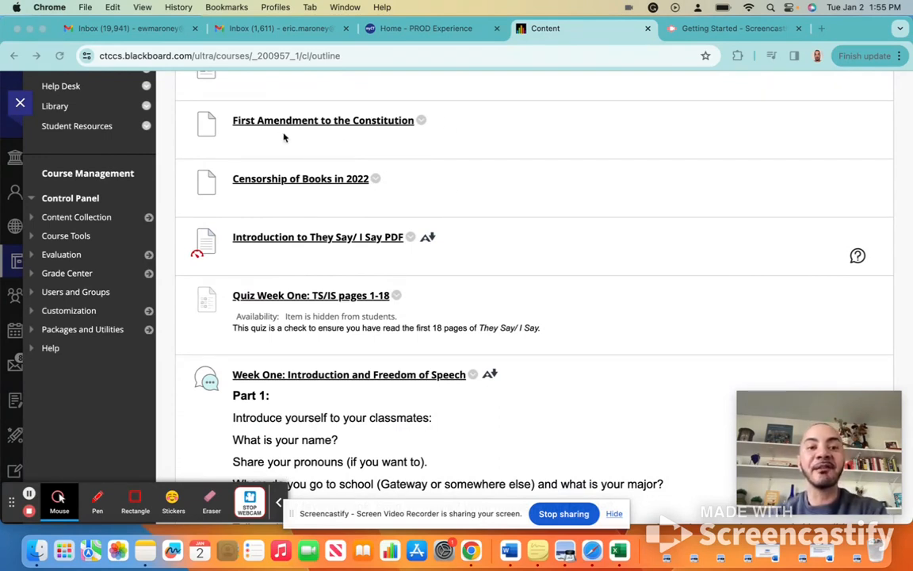
{"action": "mouse_move", "coordinate": [445, 136]}
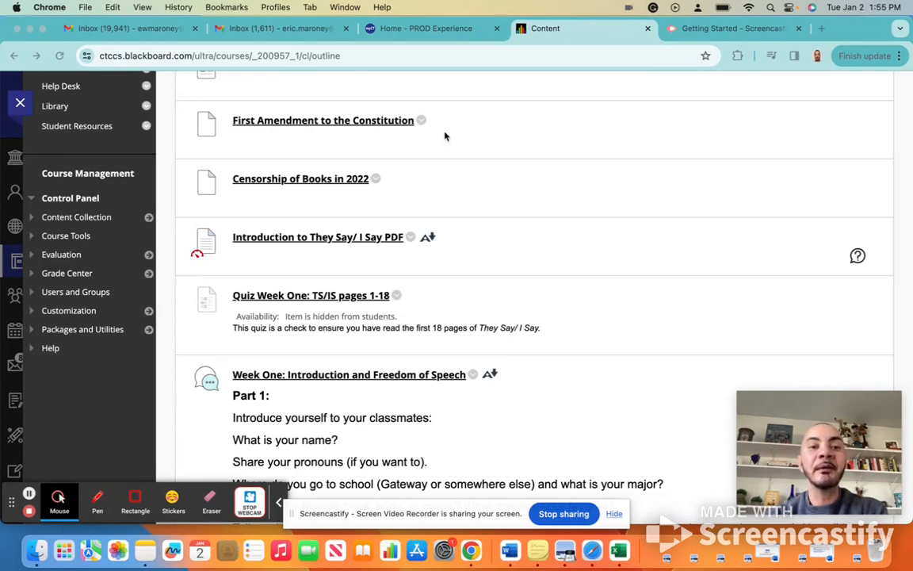
{"action": "mouse_move", "coordinate": [375, 219]}
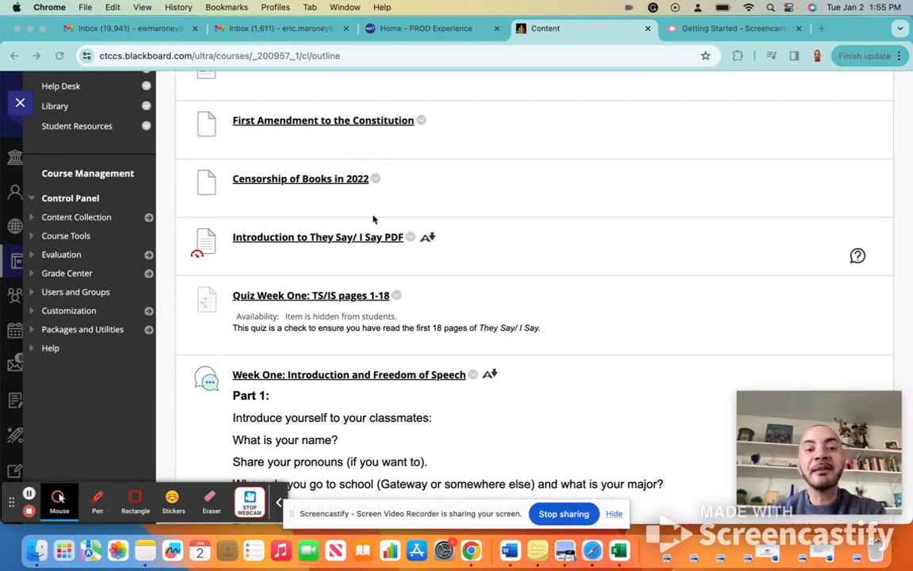
{"action": "mouse_move", "coordinate": [345, 215]}
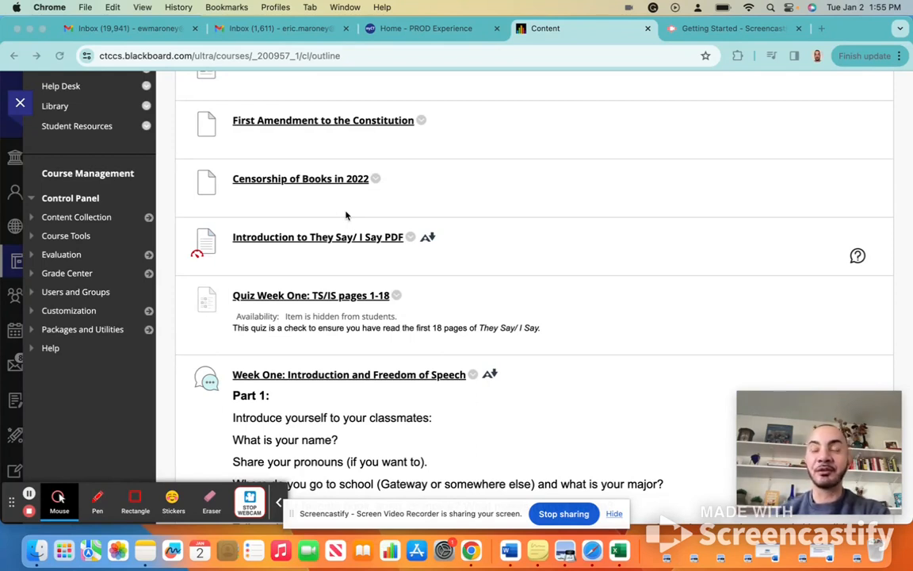
{"action": "mouse_move", "coordinate": [293, 203]}
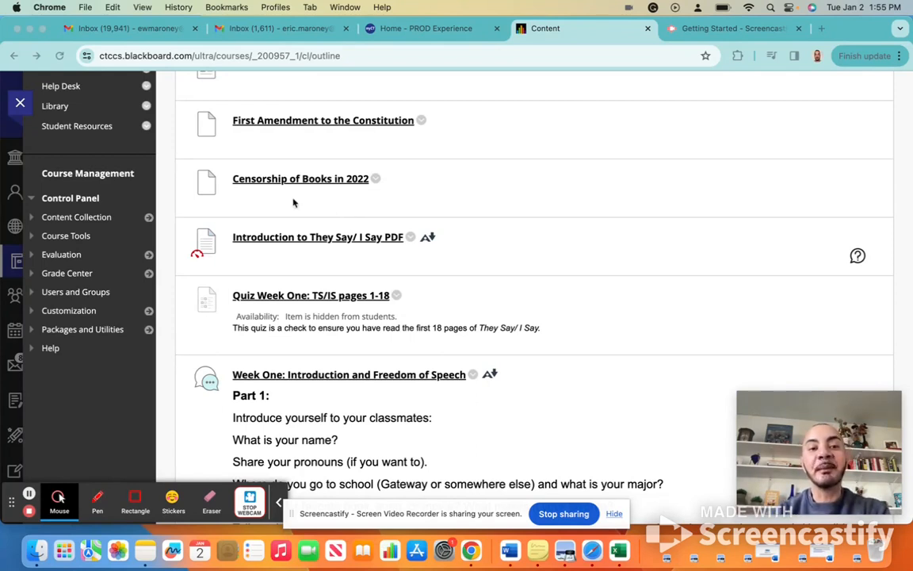
{"action": "mouse_move", "coordinate": [285, 193]}
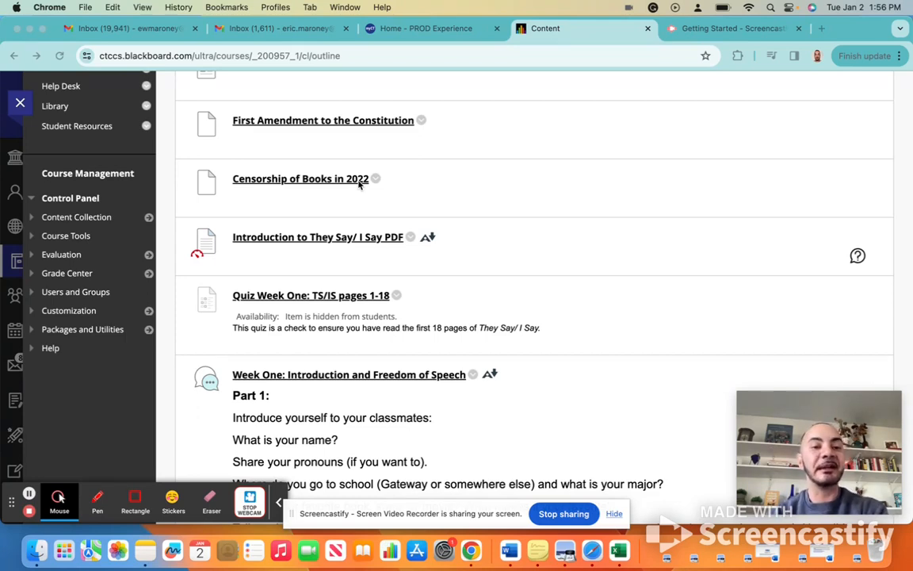
{"action": "scroll", "scroll_direction": "down", "scroll_amount": 3}
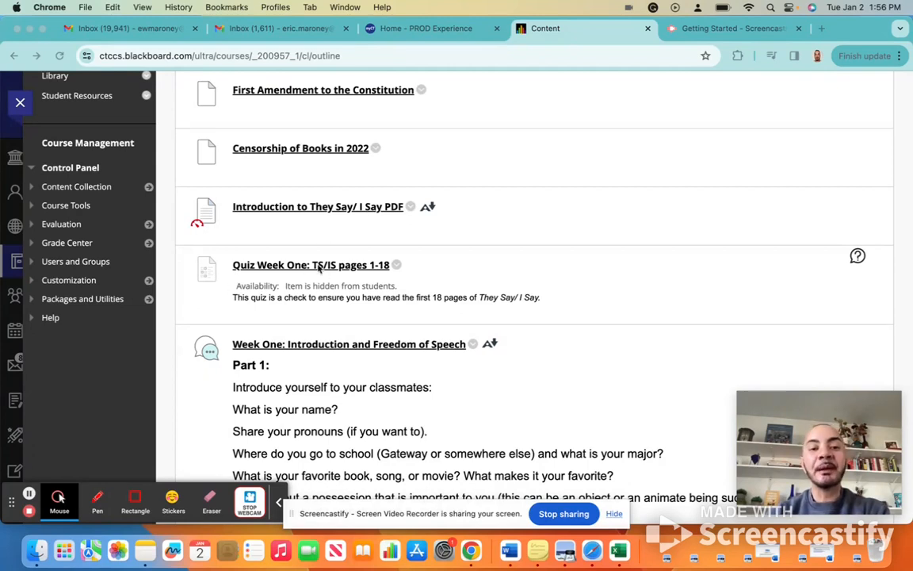
{"action": "mouse_move", "coordinate": [339, 251]}
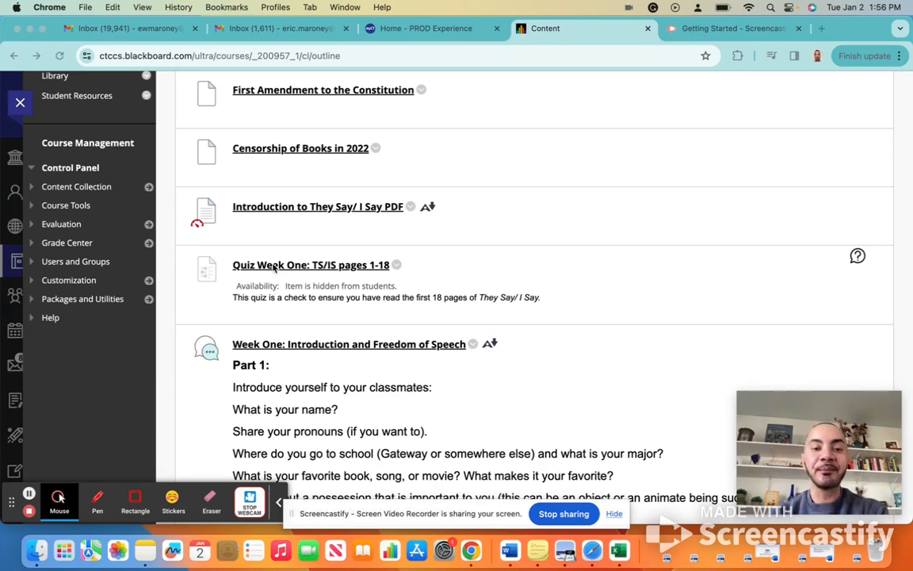
{"action": "scroll", "scroll_direction": "down", "scroll_amount": 3}
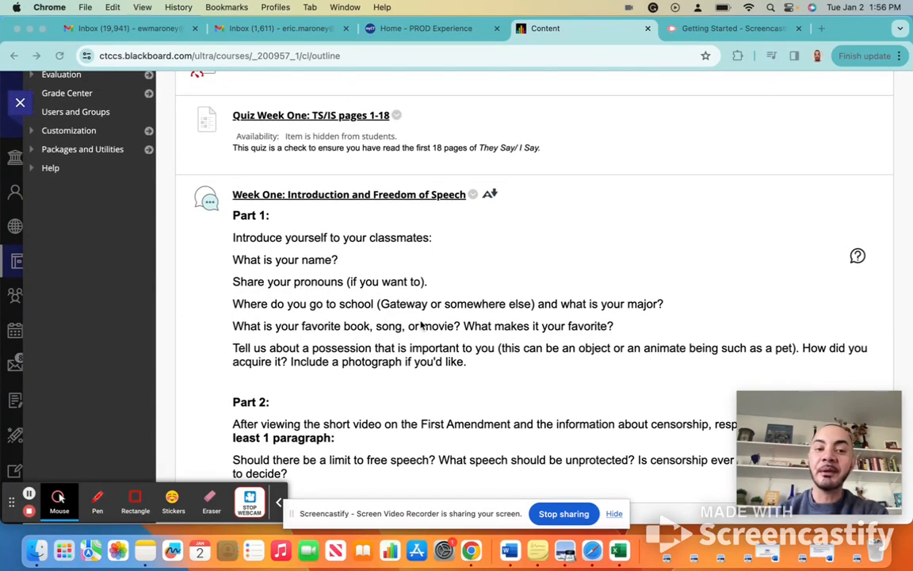
{"action": "mouse_move", "coordinate": [442, 239]}
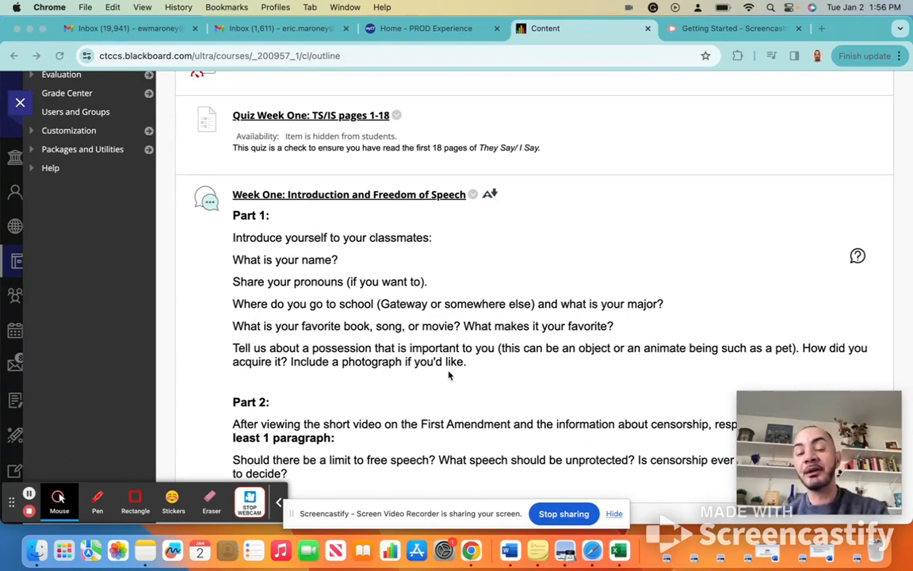
{"action": "mouse_move", "coordinate": [355, 338]}
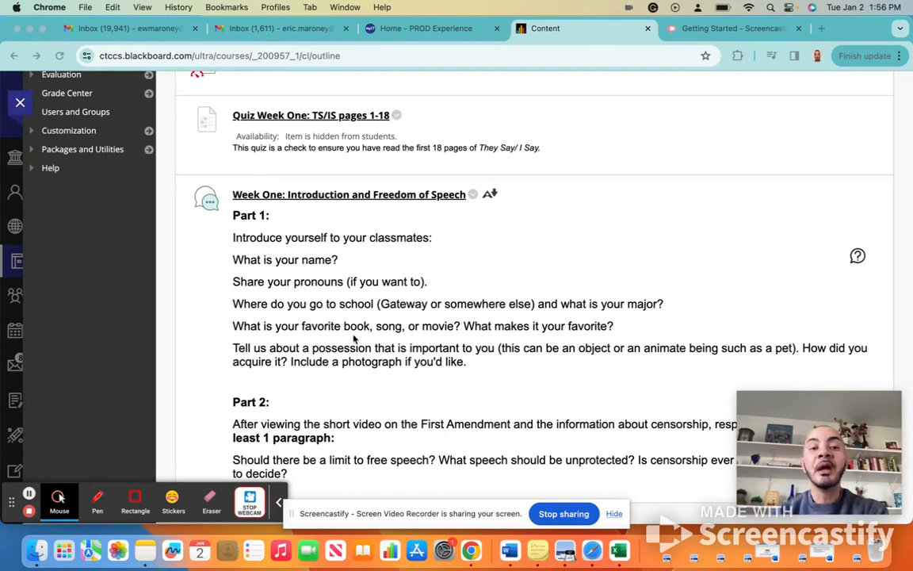
{"action": "mouse_move", "coordinate": [338, 303]}
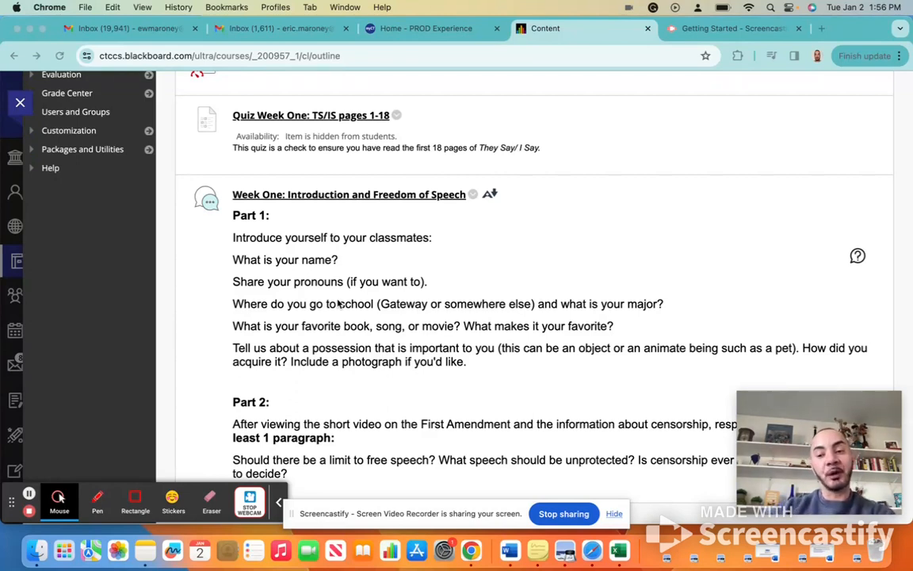
{"action": "mouse_move", "coordinate": [250, 339]}
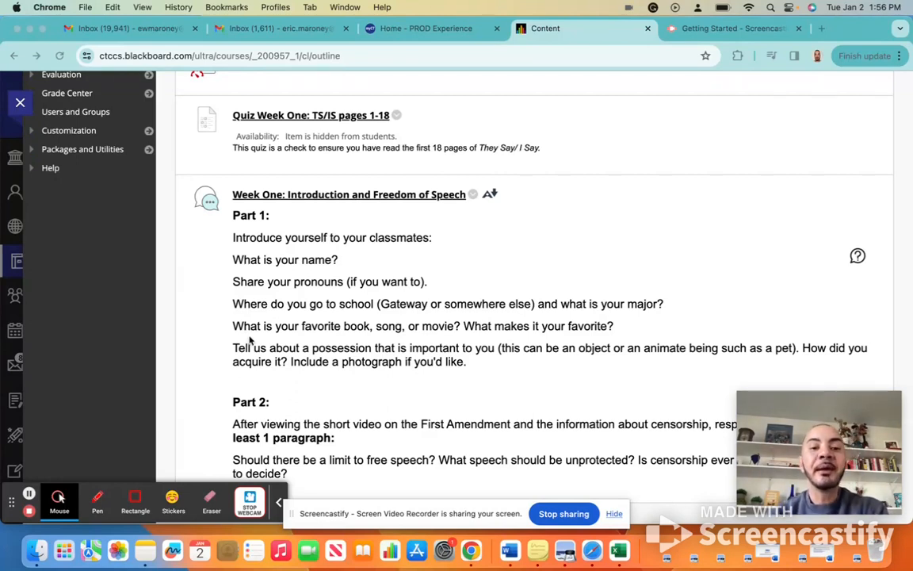
{"action": "mouse_move", "coordinate": [333, 448]}
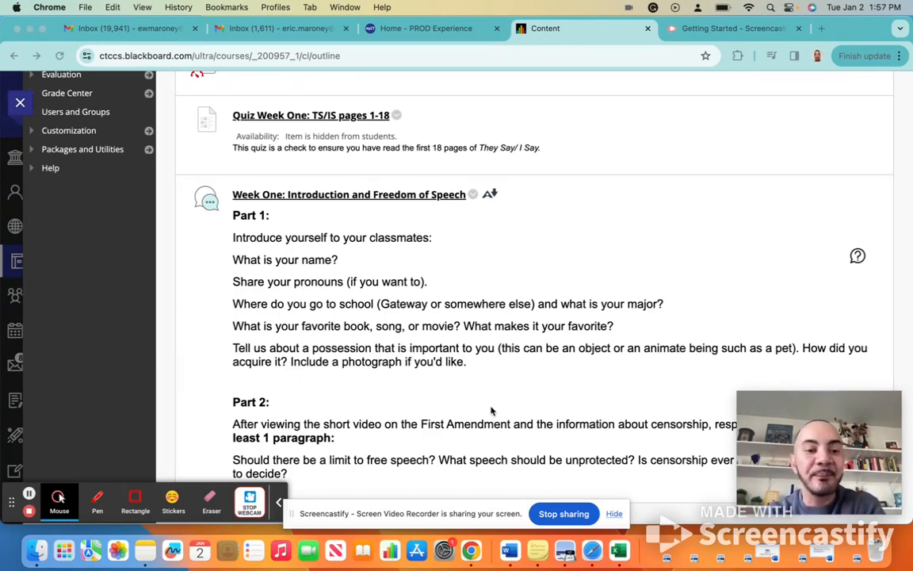
{"action": "mouse_move", "coordinate": [509, 337]}
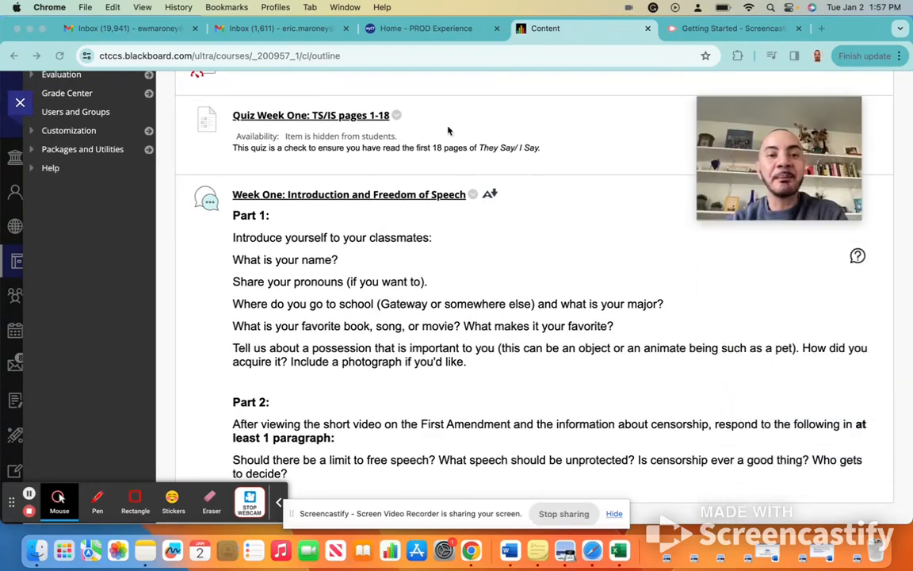
{"action": "mouse_move", "coordinate": [442, 345]}
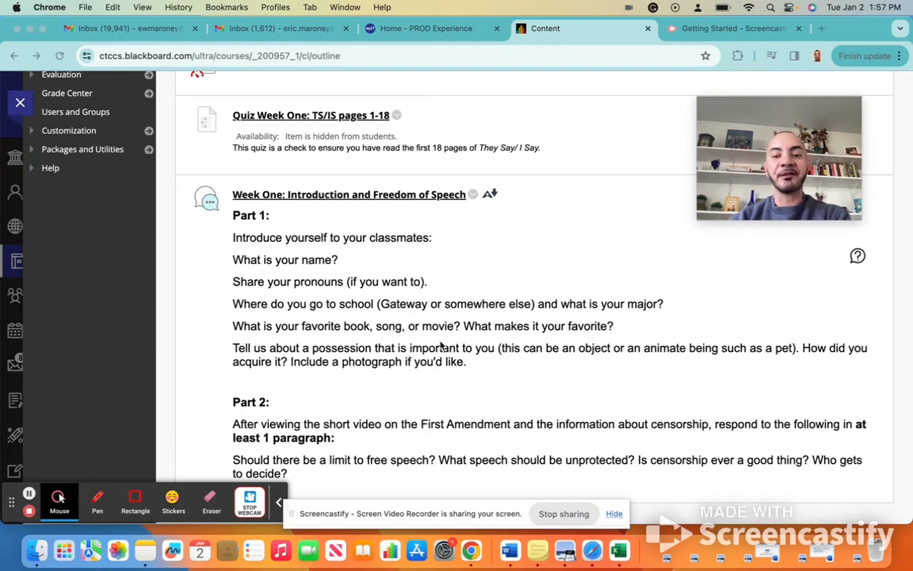
{"action": "scroll", "scroll_direction": "down", "scroll_amount": 3}
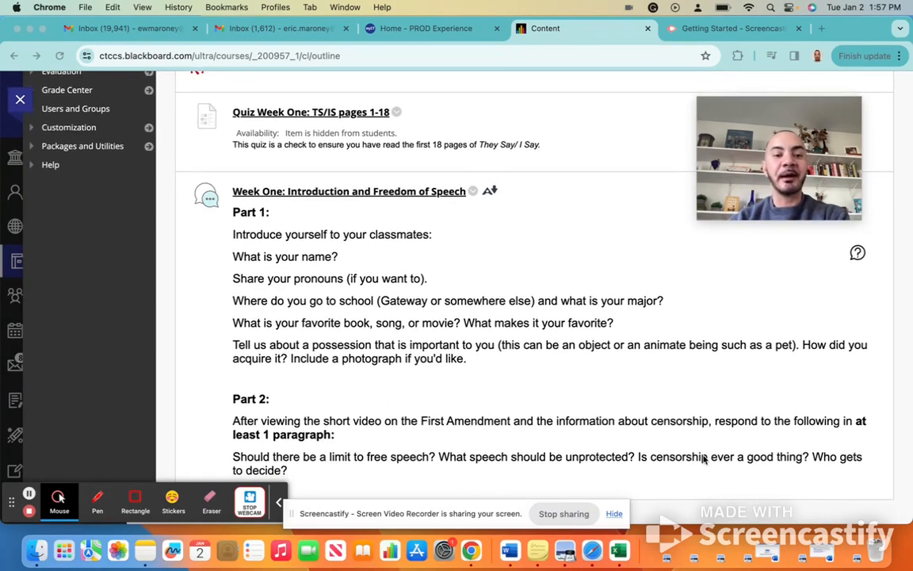